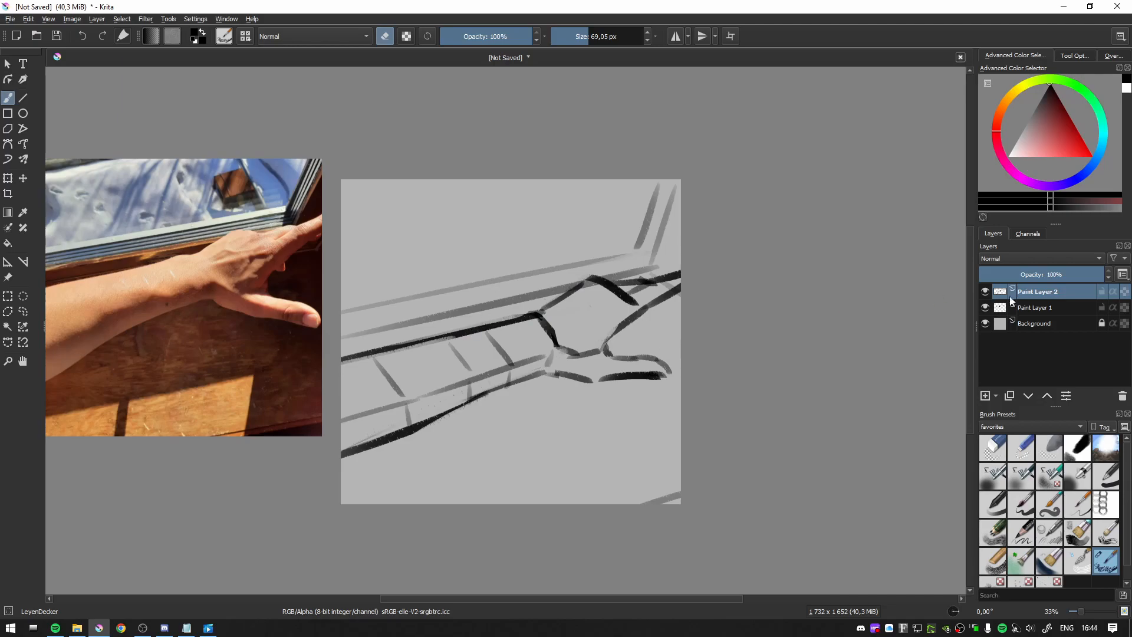
- Add a paint layer under the line art and block in dark gray wall and sill tones
left_click(984, 395)
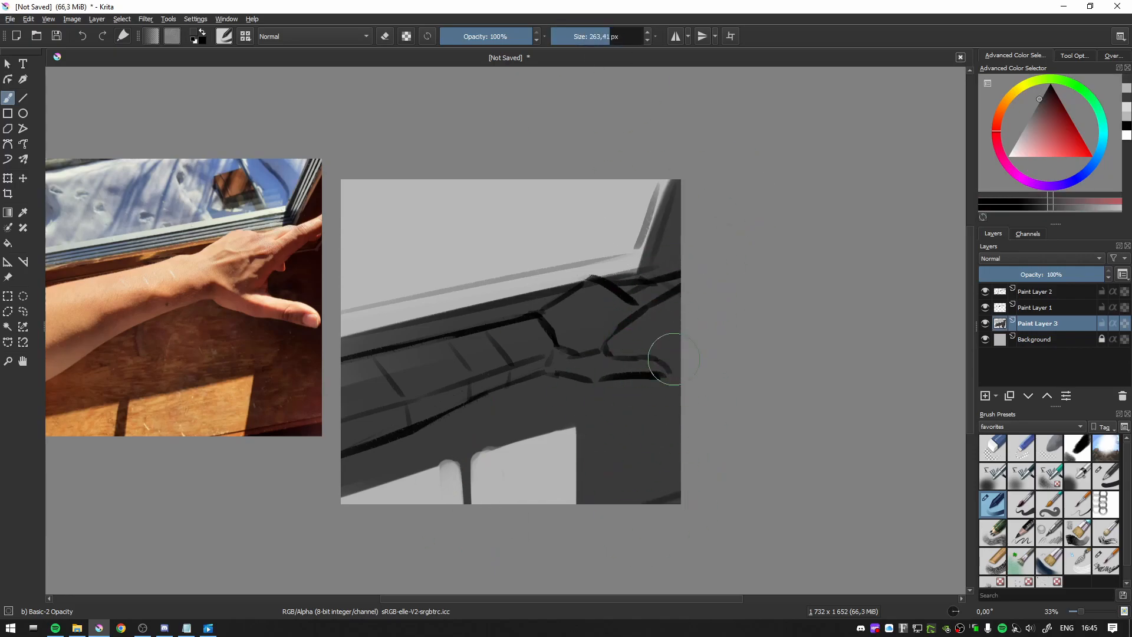
- Add Paint Layer 4 and paint the arm and lit sill top in light gray
left_click(983, 395)
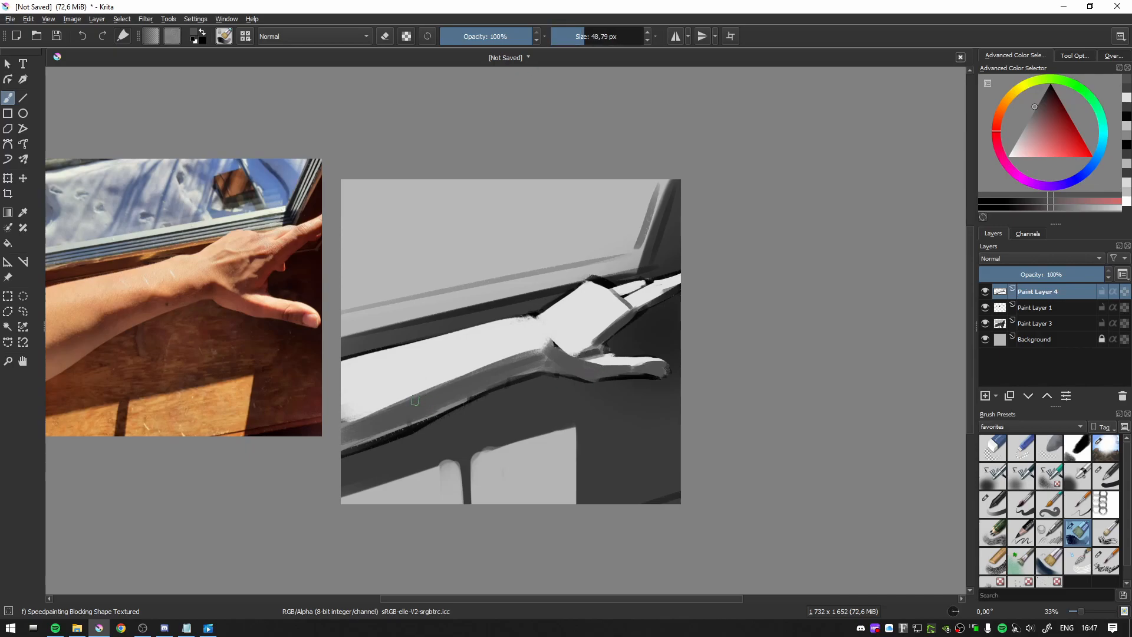
- On Paint Layer 3, airbrush pale curtains and paint window-shaped light patches below the sill
left_click(1035, 323)
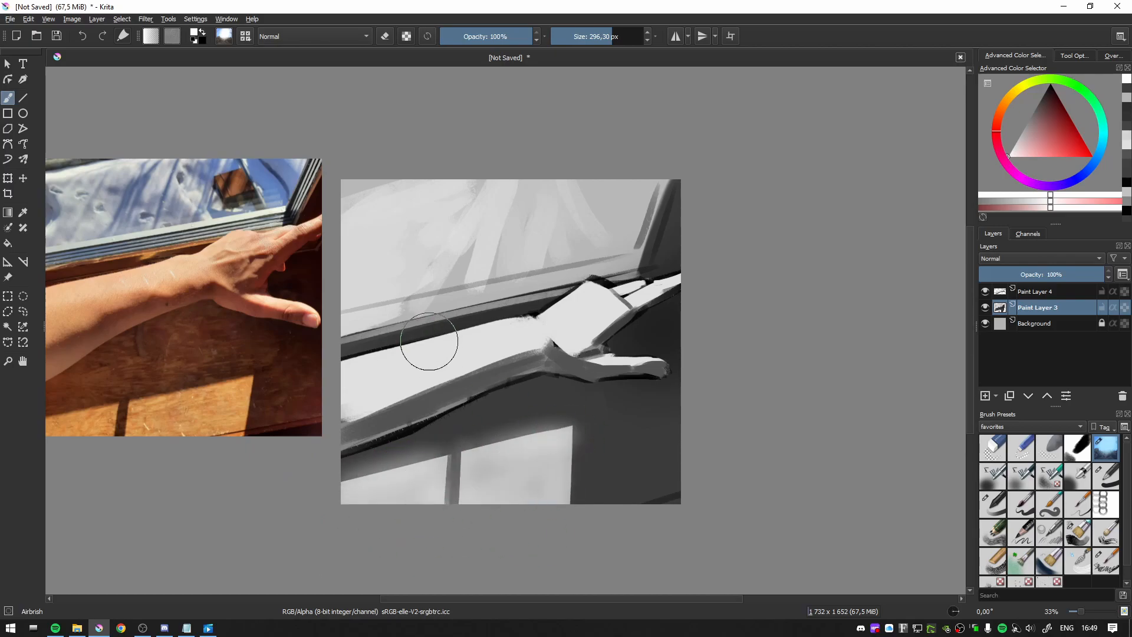
left_click(1077, 533)
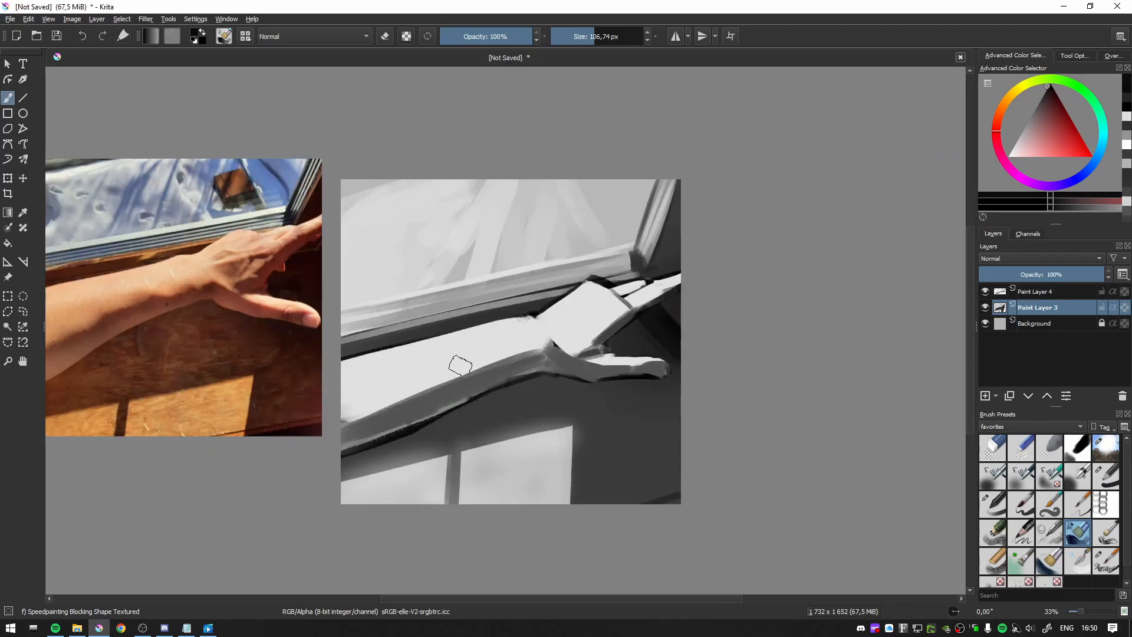
left_click(985, 396)
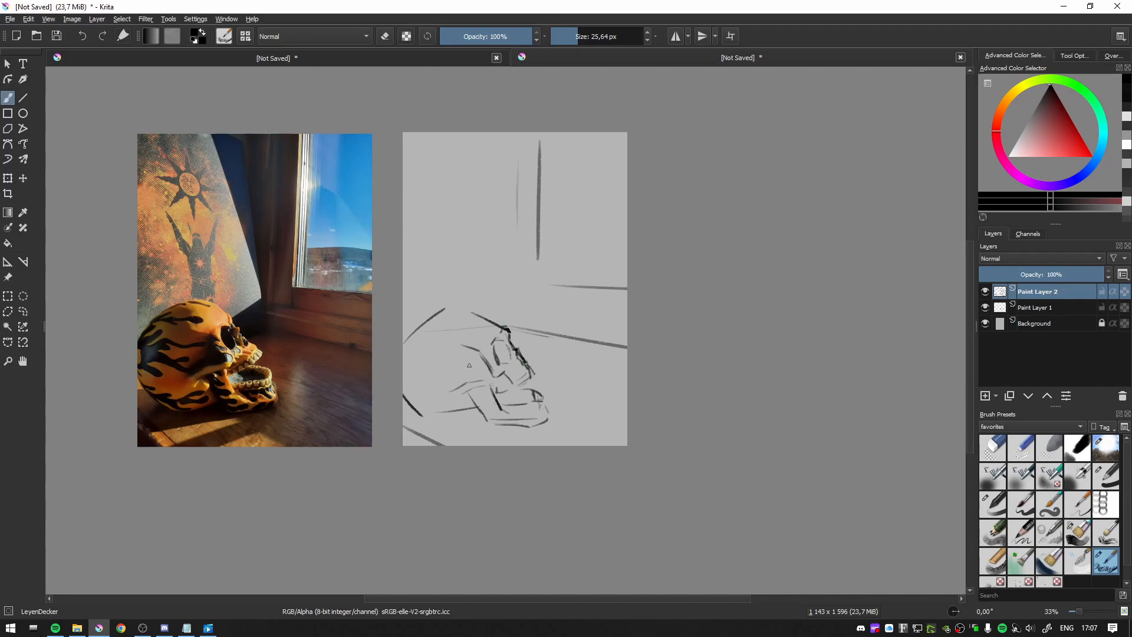
- Add a layer in the skull study and paint gray blocks over wall, skull and floor
left_click(984, 396)
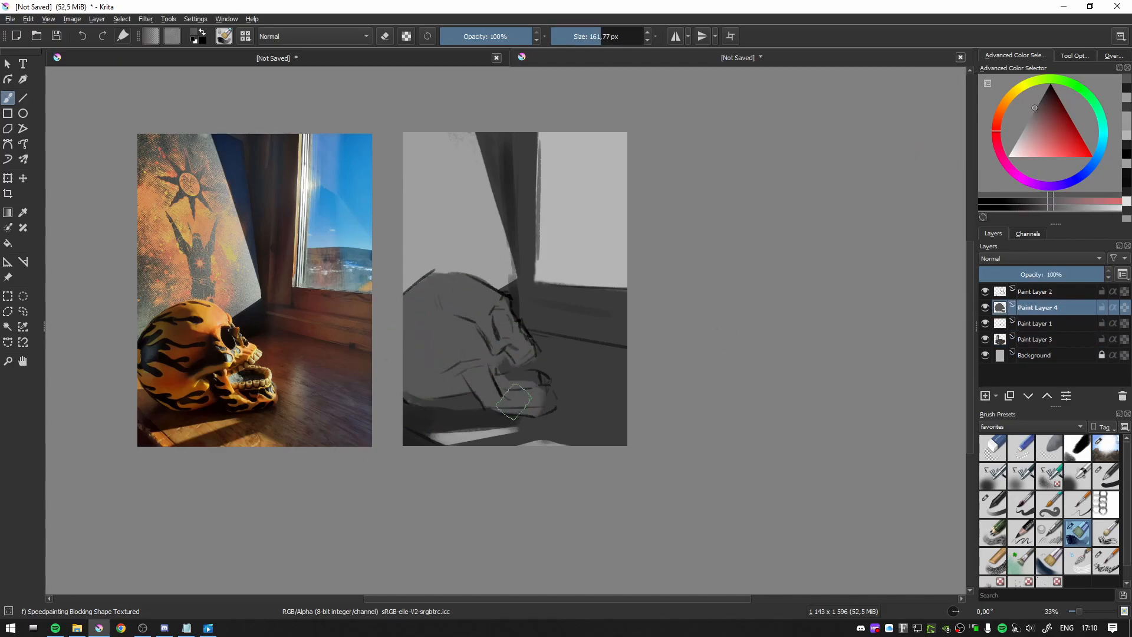
left_click(1036, 291)
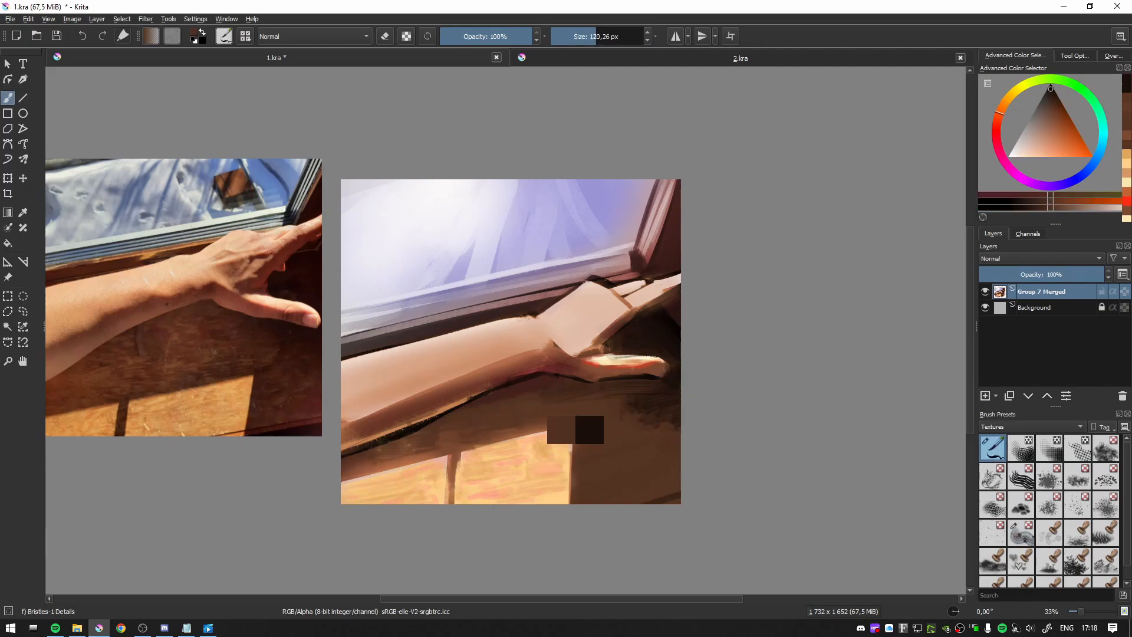
- Add Paint Layer 1 and paint blue sky, palm-frond shadow streaks and finger details
left_click(984, 395)
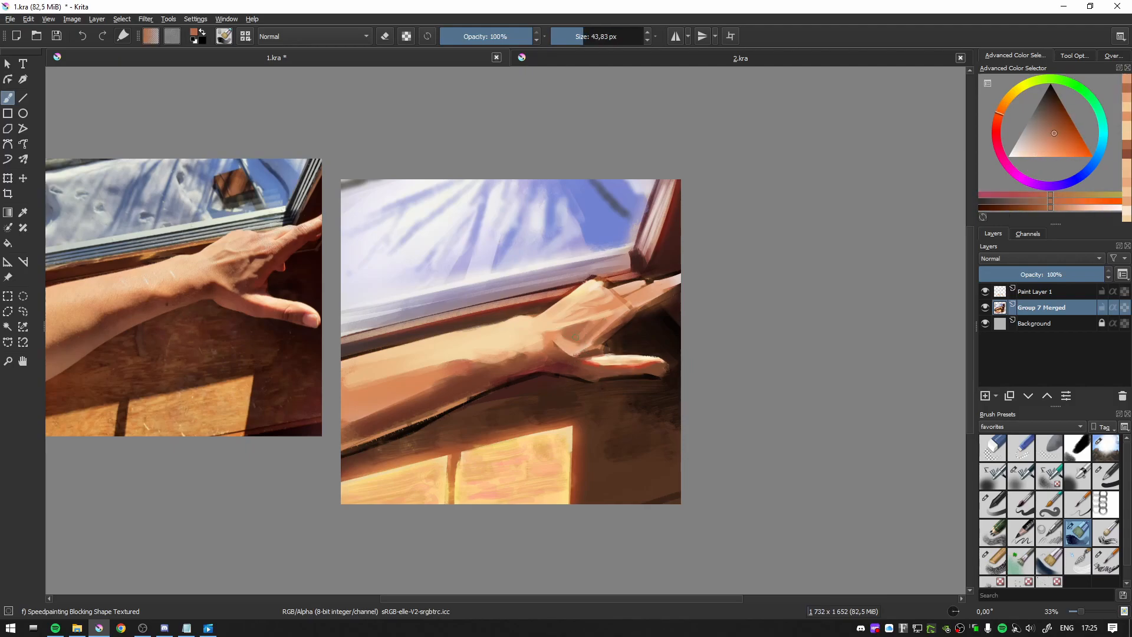
left_click(635, 307)
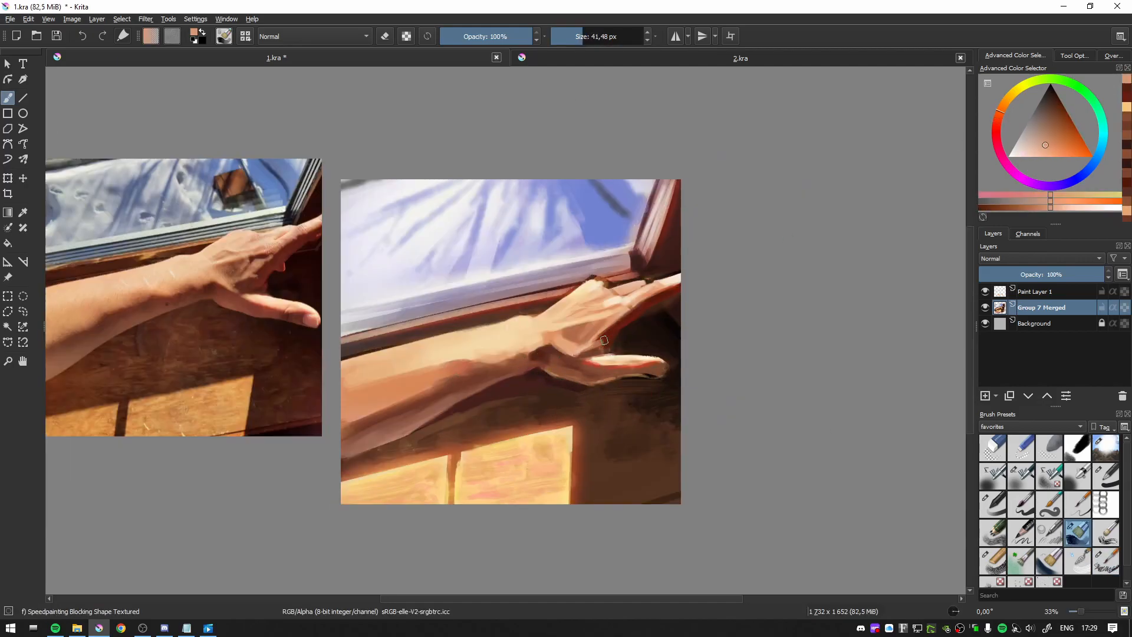
left_click(1051, 88)
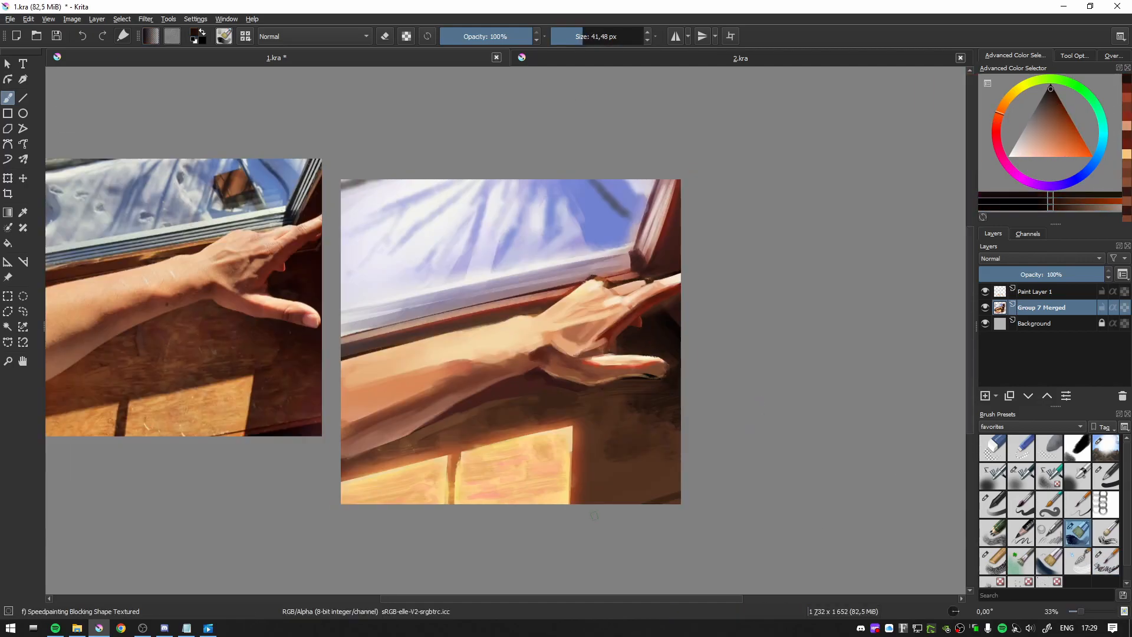